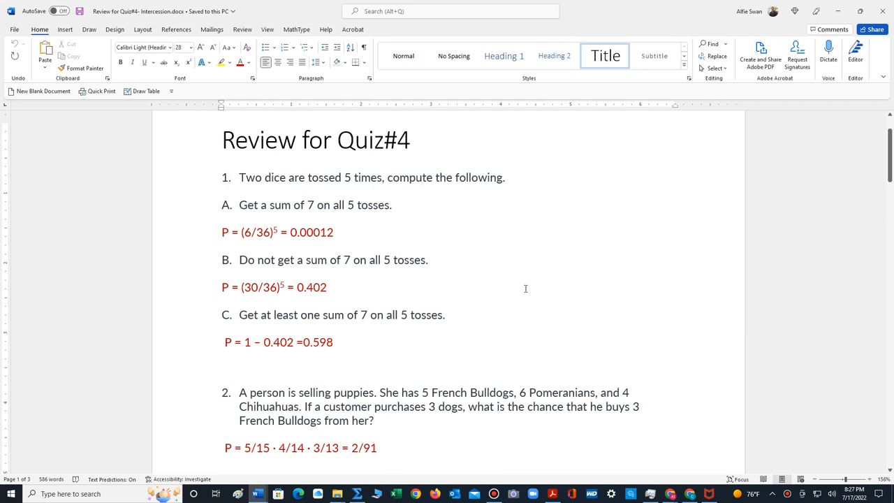
# - Scroll past problem 2's worked answer until problem 3's relaxation survey begins
pyautogui.click(222, 140)
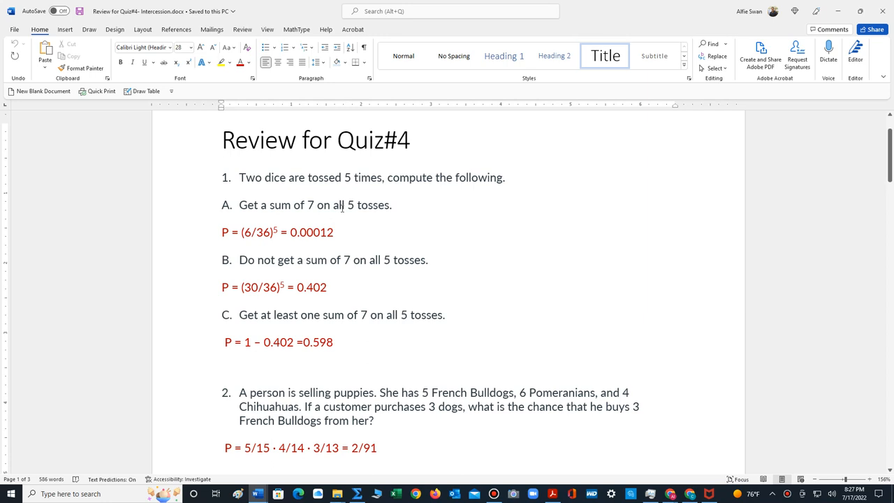
pyautogui.click(222, 140)
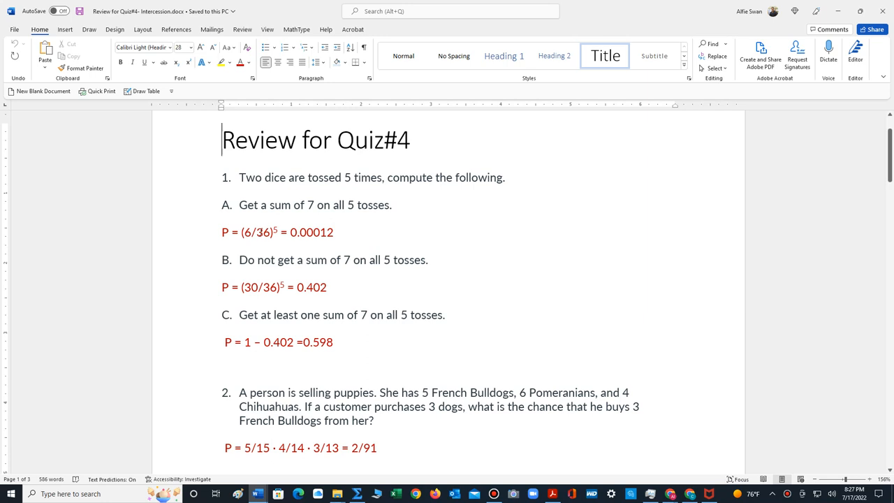
pyautogui.moveTo(262, 232)
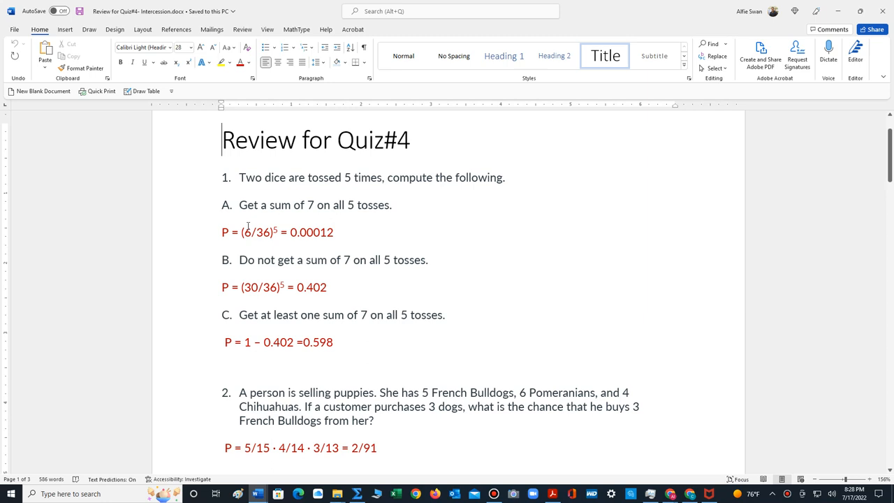
pyautogui.moveTo(278, 242)
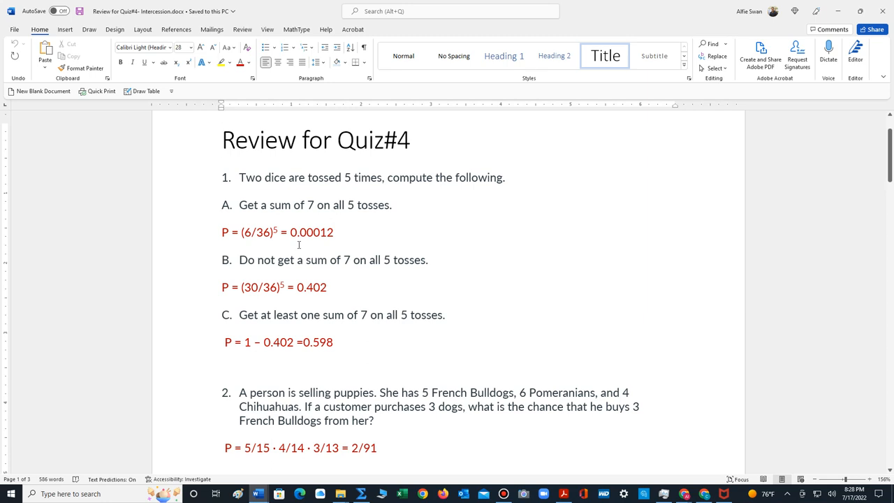
pyautogui.scroll(-3)
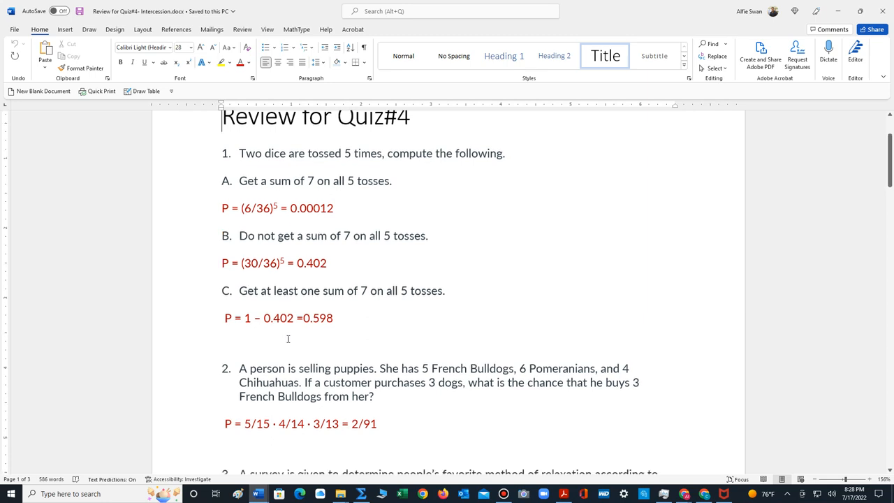
pyautogui.scroll(-3)
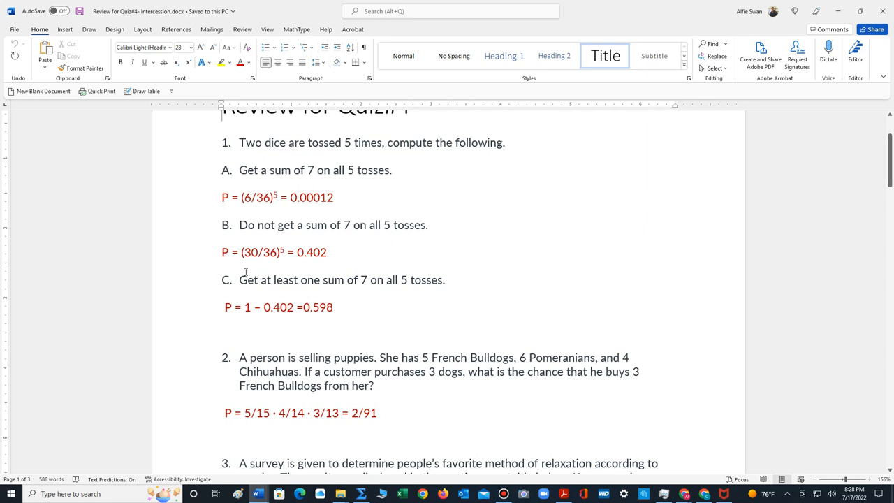
pyautogui.moveTo(280, 250)
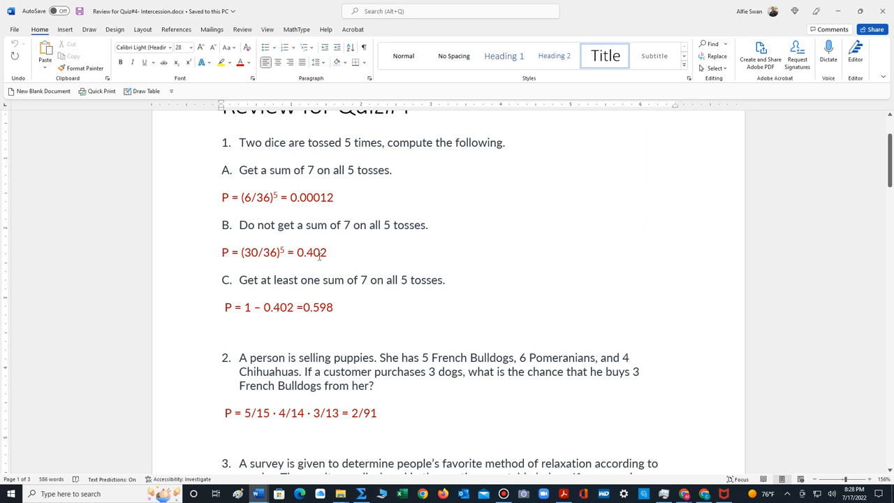
pyautogui.scroll(-3)
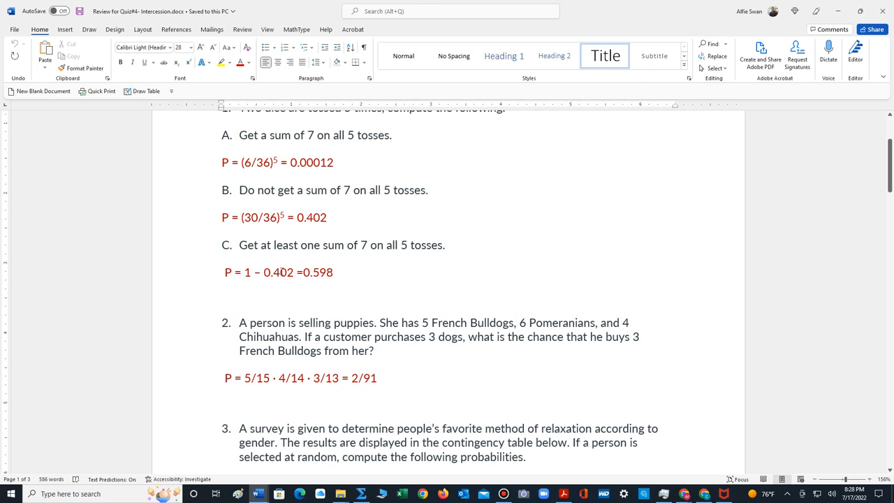
pyautogui.moveTo(328, 213)
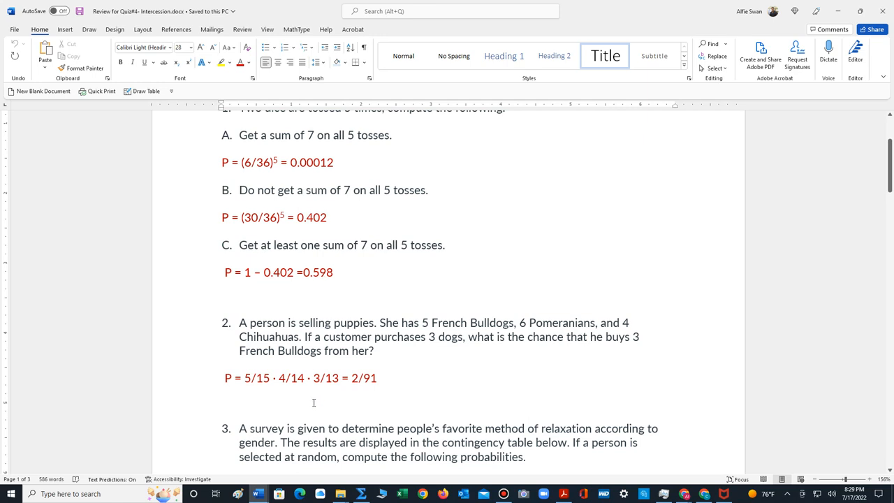
# - Show problem 3's full wording and its table's female row (10, 6, 4, 16, 7, 15; total 58)
pyautogui.scroll(-3)
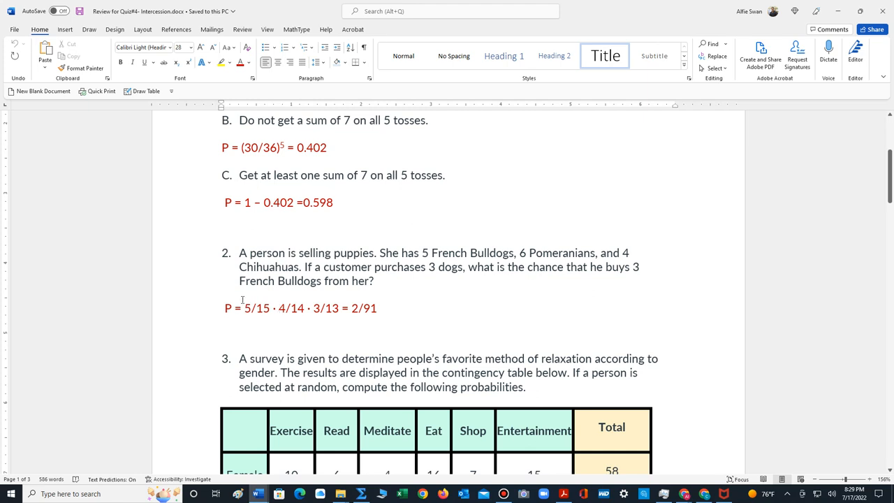
pyautogui.moveTo(251, 314)
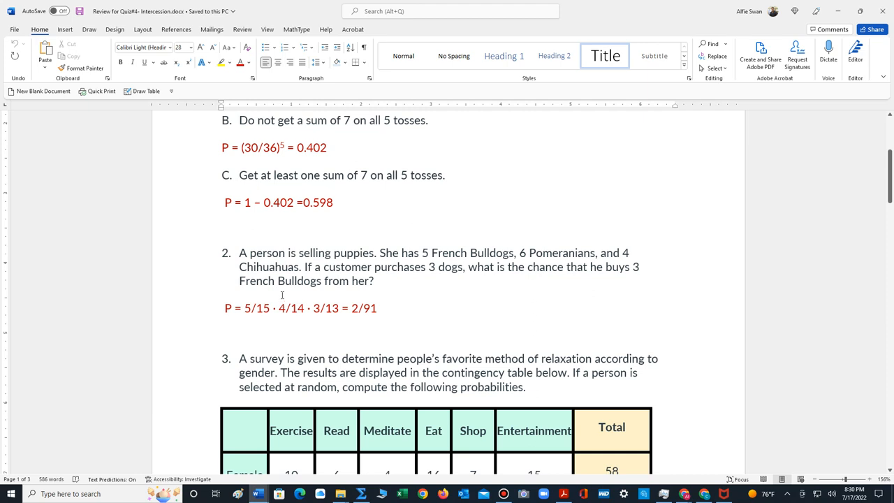
pyautogui.moveTo(306, 313)
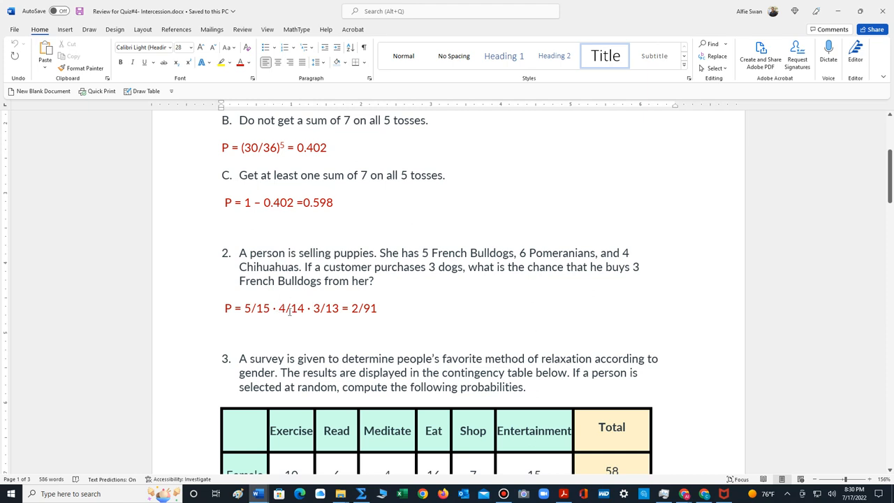
pyautogui.moveTo(332, 303)
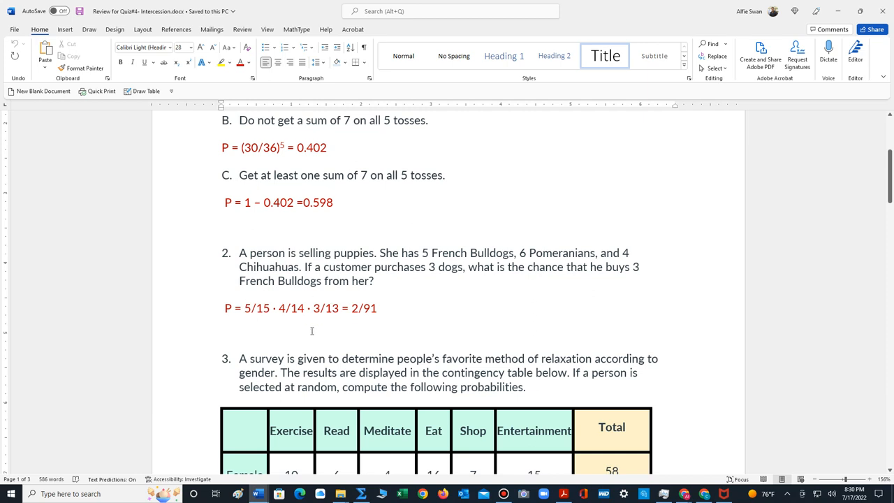
pyautogui.moveTo(360, 309)
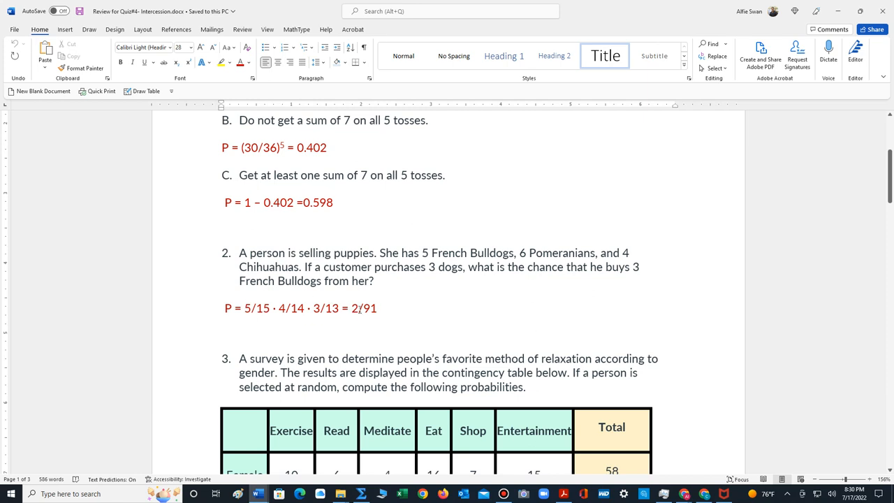
pyautogui.scroll(-3)
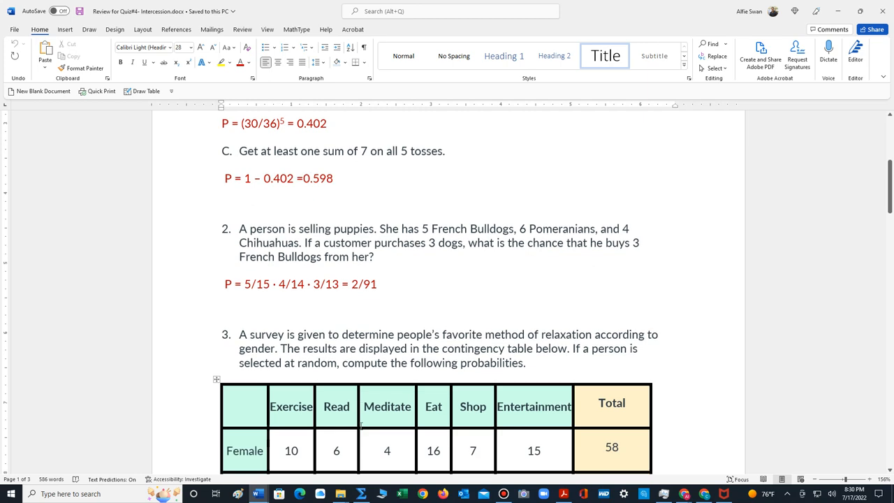
# - Scroll to problem 3's red answers 3/25, 3/29 and 4/11, then the start of problem 4
pyautogui.scroll(-3)
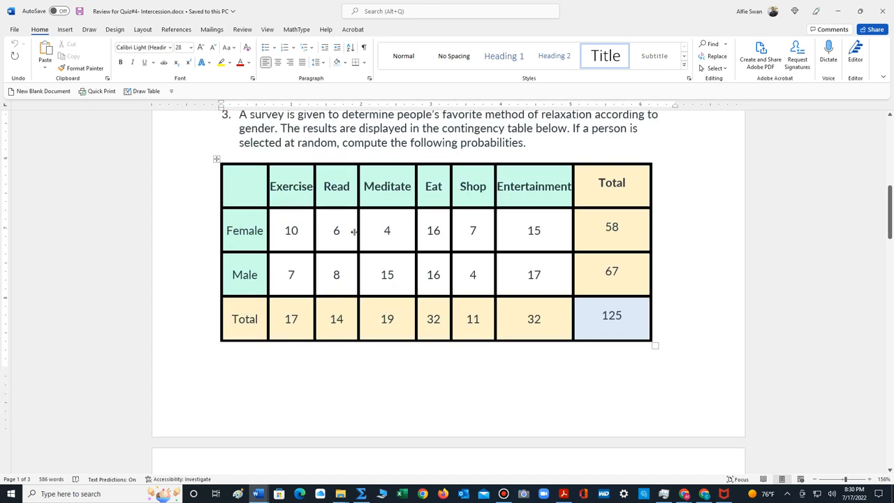
pyautogui.moveTo(627, 317)
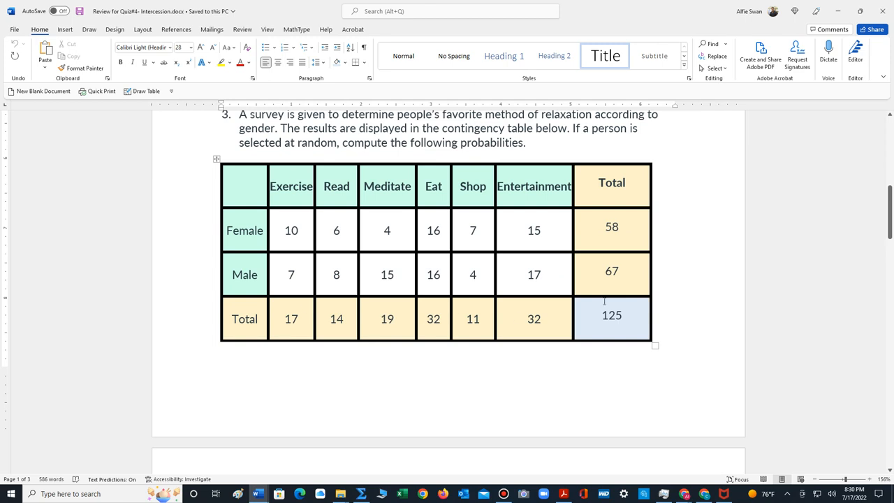
pyautogui.moveTo(553, 341)
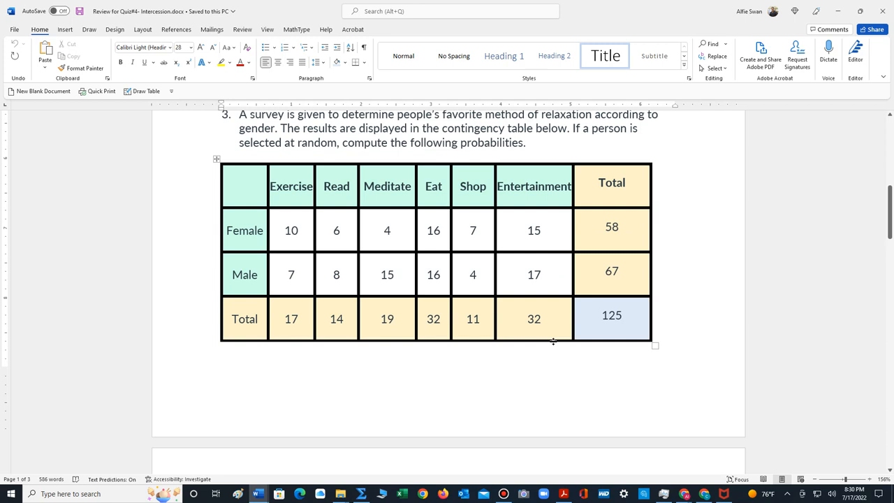
pyautogui.scroll(-3)
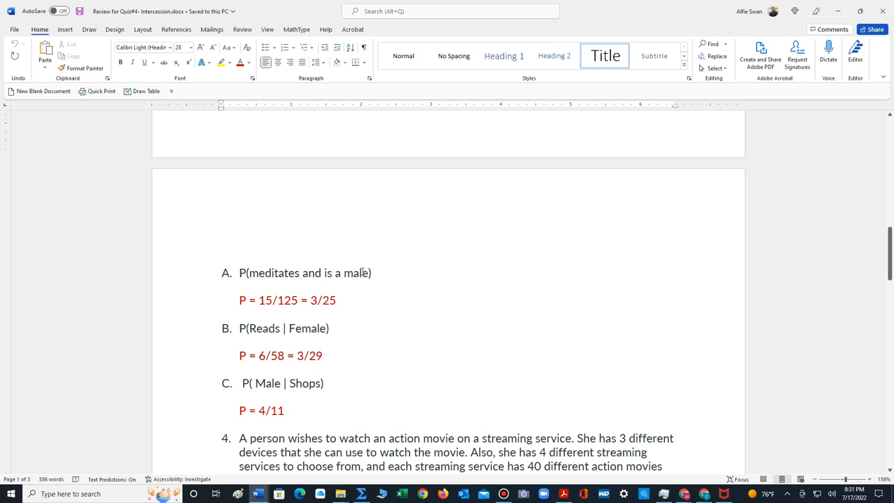
# - Move between problem 3's table and answers, ending on problem 4's answer 3 · 4 · 40 = 480
pyautogui.scroll(-3)
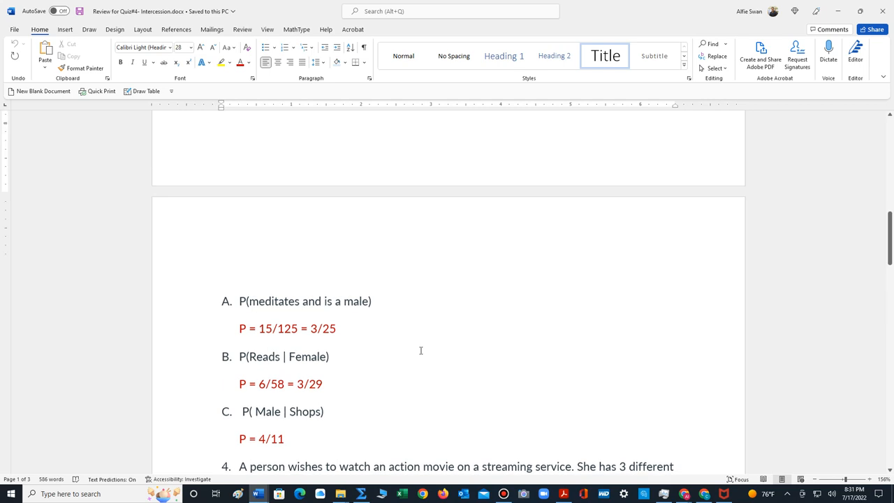
pyautogui.scroll(3)
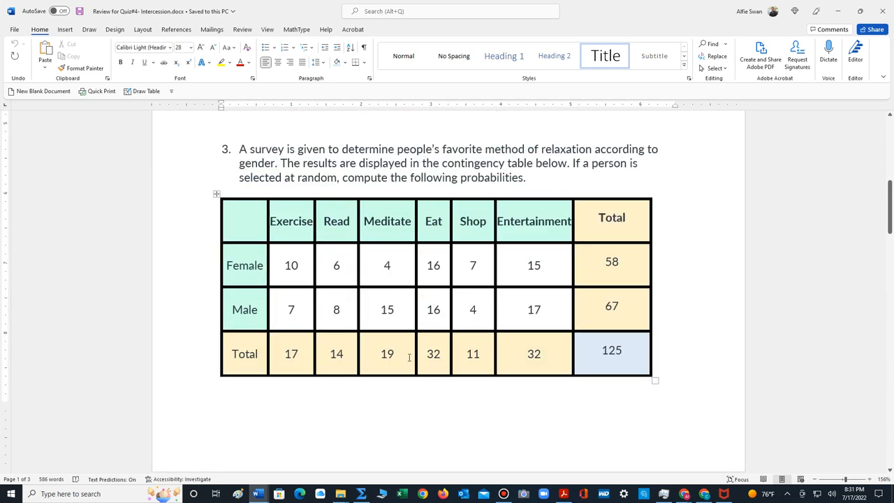
pyautogui.moveTo(397, 314)
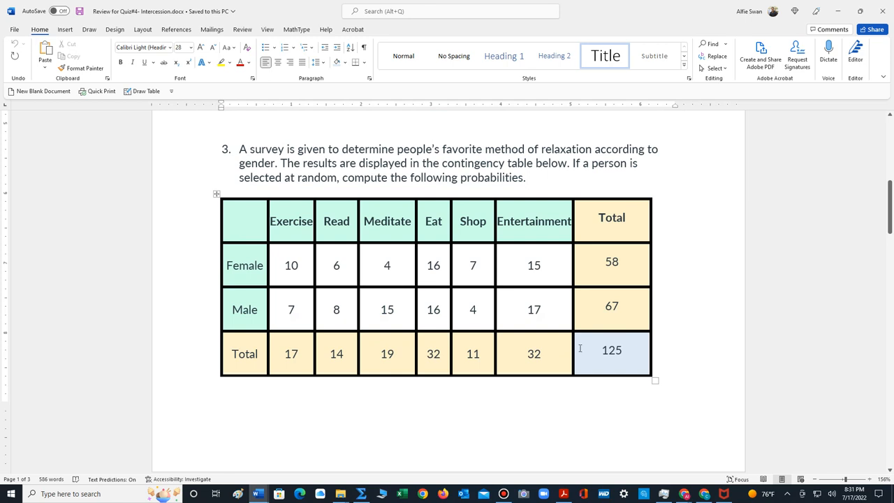
pyautogui.scroll(-3)
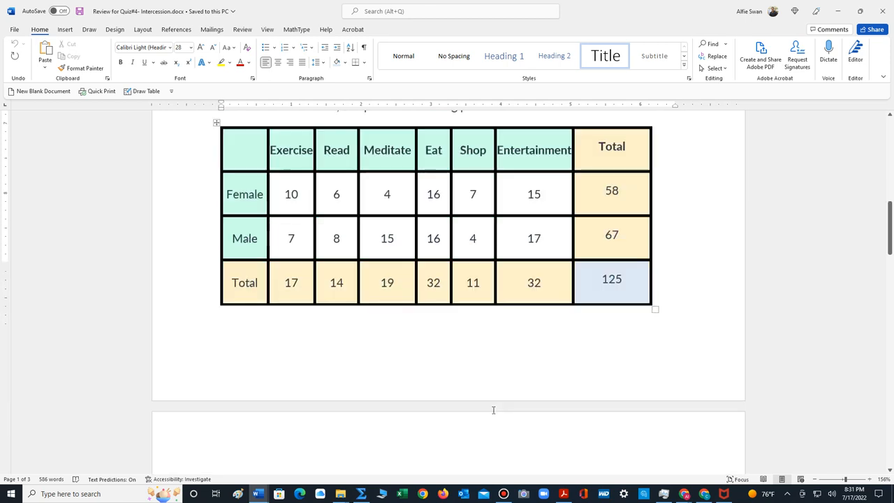
pyautogui.scroll(-3)
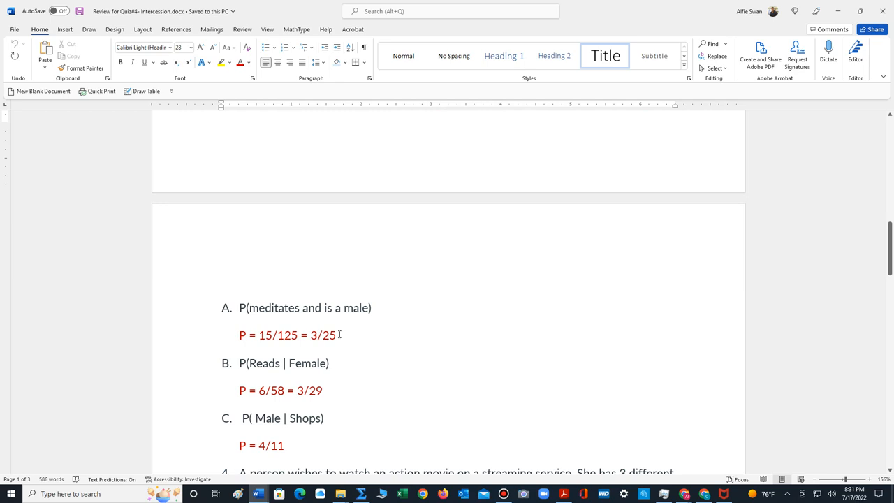
pyautogui.moveTo(318, 360)
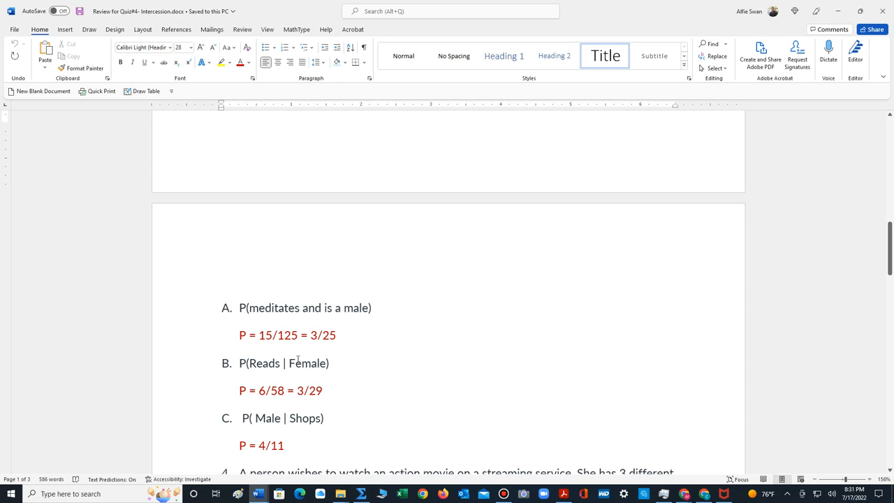
pyautogui.moveTo(380, 361)
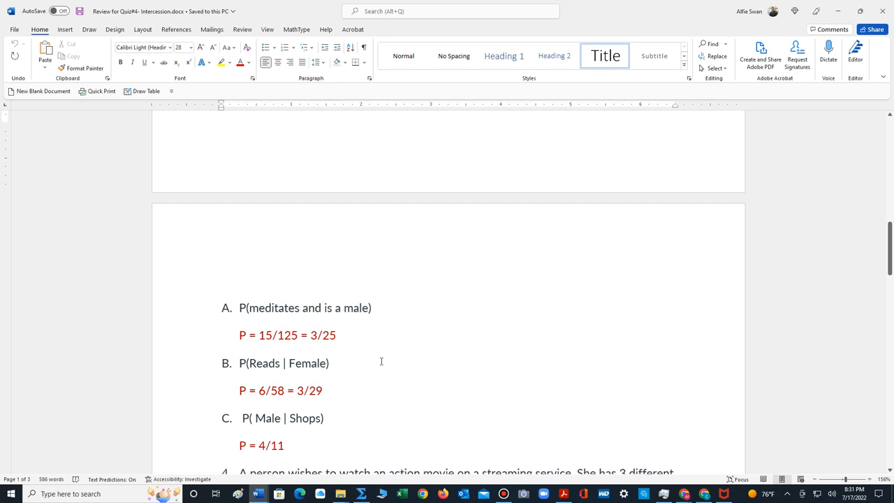
pyautogui.scroll(3)
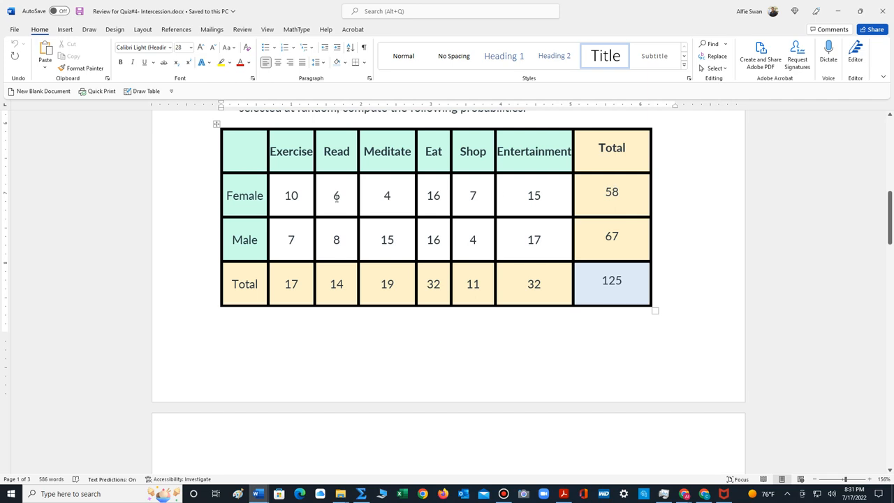
pyautogui.scroll(-3)
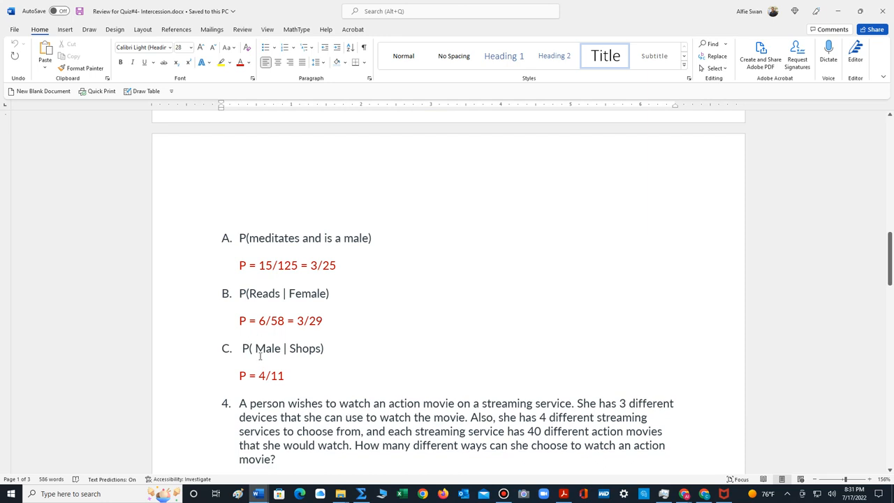
pyautogui.moveTo(404, 378)
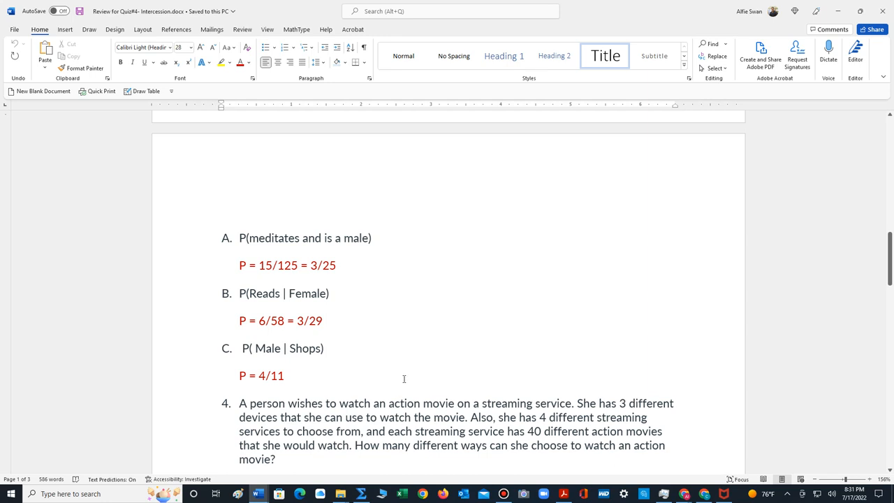
pyautogui.scroll(3)
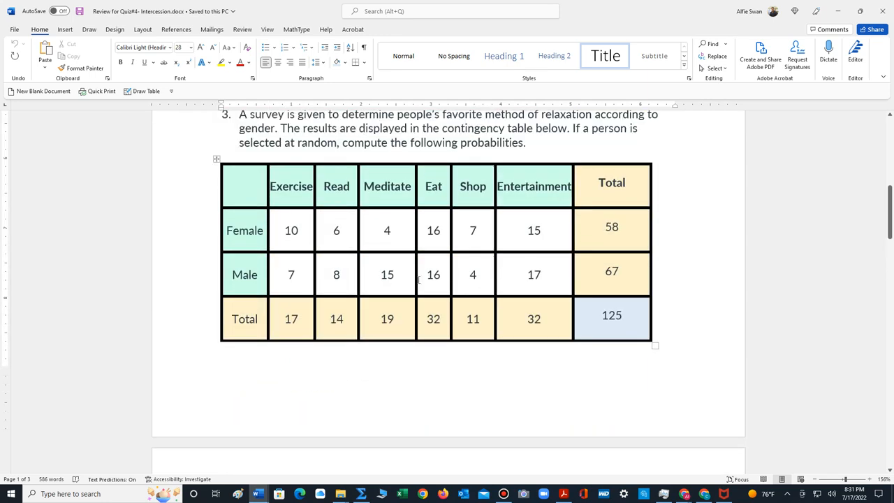
pyautogui.moveTo(483, 214)
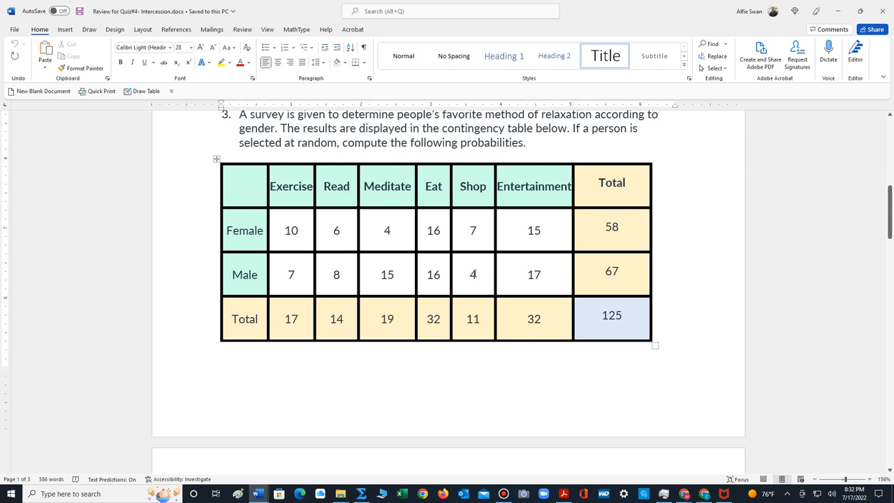
pyautogui.scroll(-3)
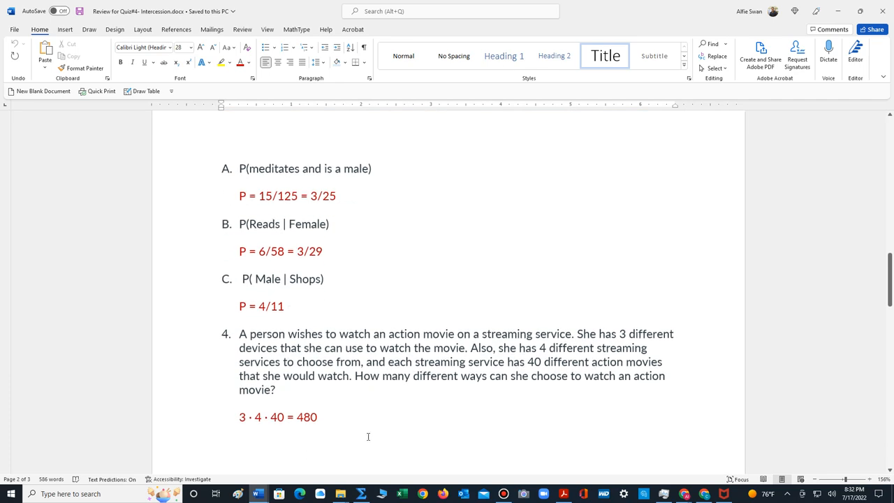
# - Scroll to problem 5's checkout-line answers, 8! = 4,320 and ₈P₃ = 336
pyautogui.scroll(-3)
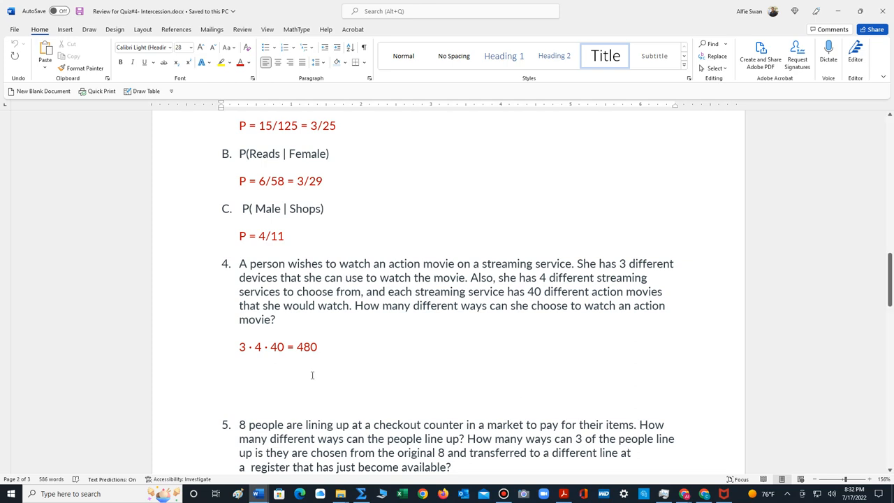
pyautogui.scroll(-3)
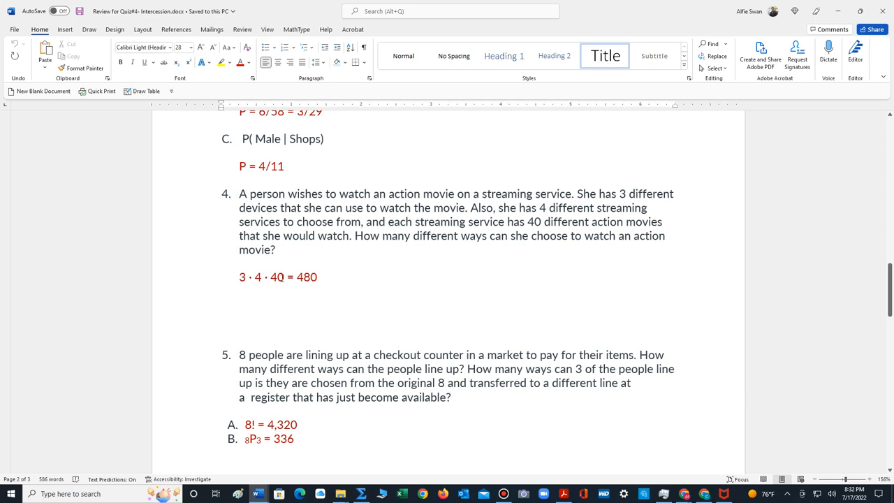
pyautogui.moveTo(322, 276)
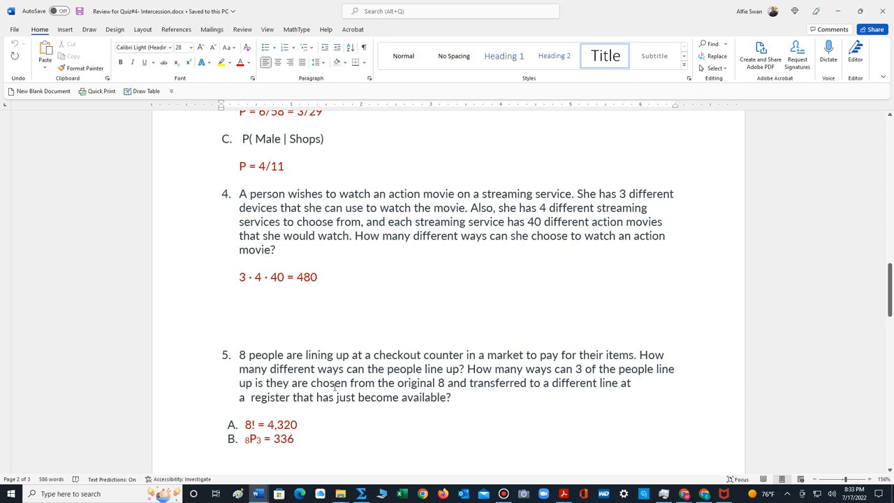
pyautogui.scroll(-3)
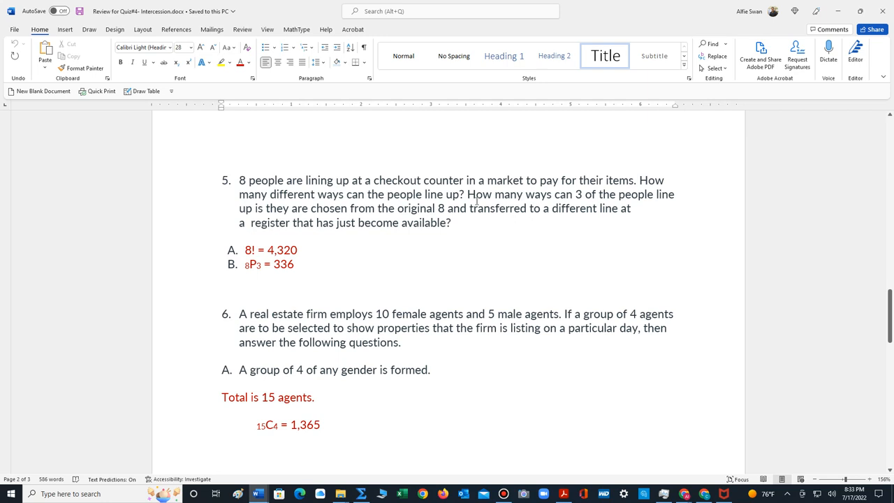
pyautogui.moveTo(650, 201)
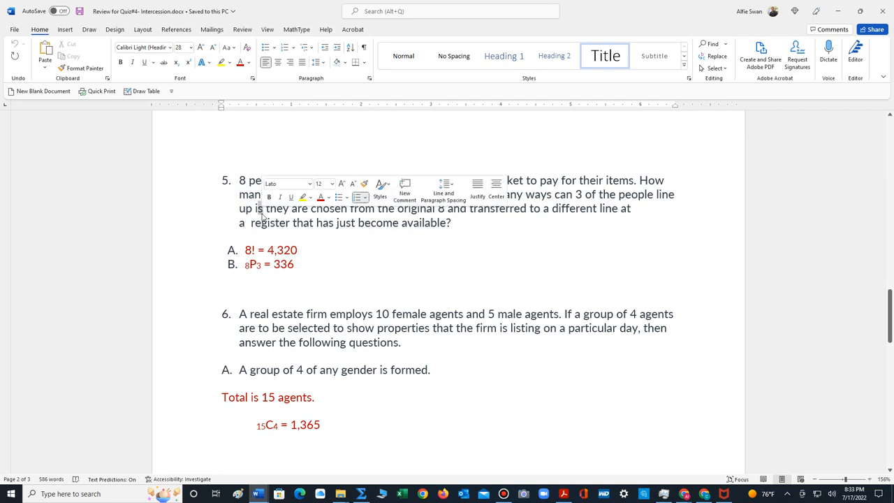
# - Place the insertion point in the word 'is' in problem 5's wording
pyautogui.click(377, 242)
pyautogui.write('f')
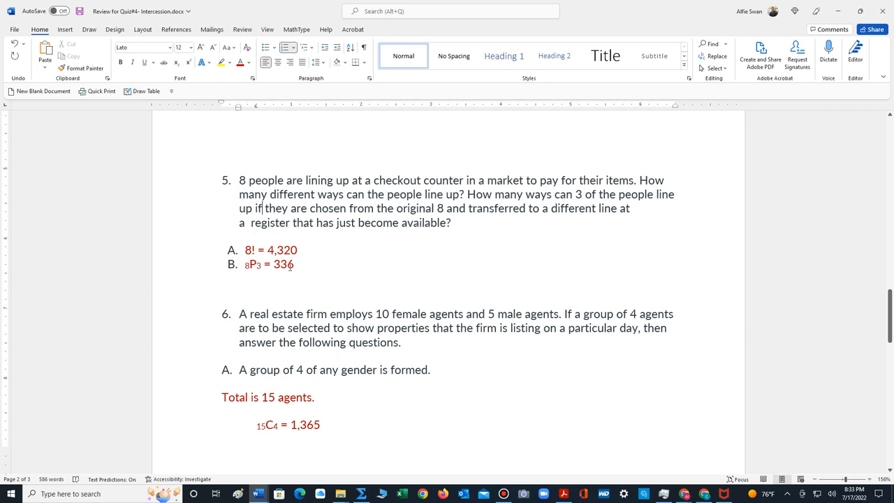
pyautogui.moveTo(458, 412)
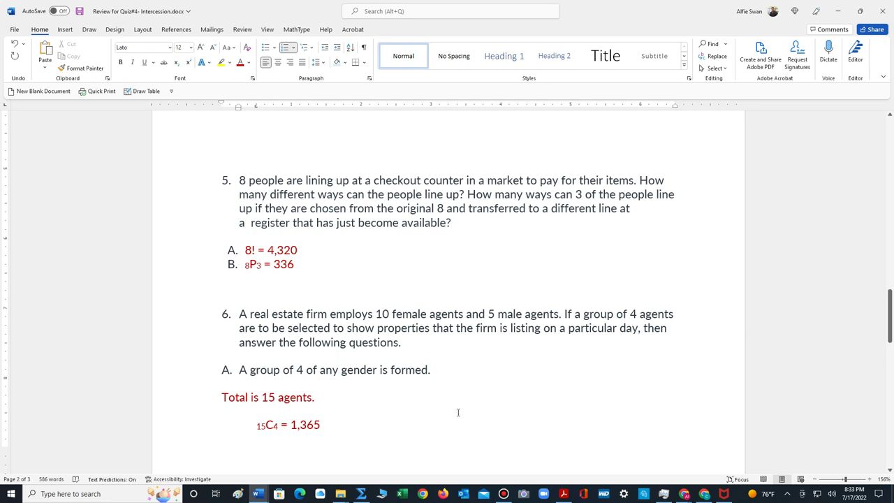
# - Scroll to problem 6 on real estate agents and its part A answer ₁₅C₄ = 1,365
pyautogui.scroll(-3)
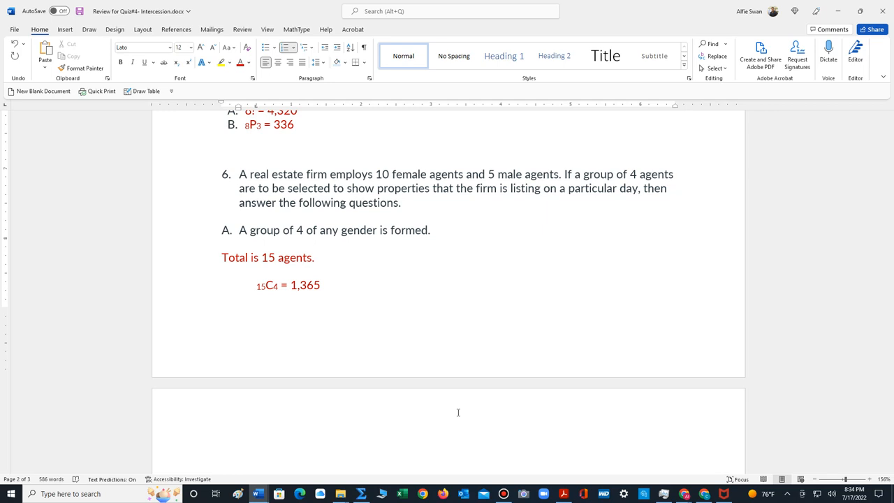
pyautogui.moveTo(378, 324)
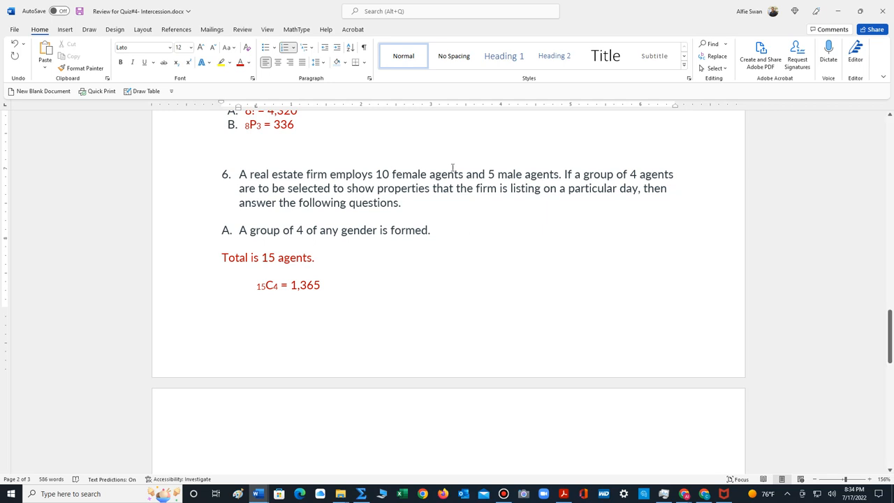
pyautogui.moveTo(259, 287)
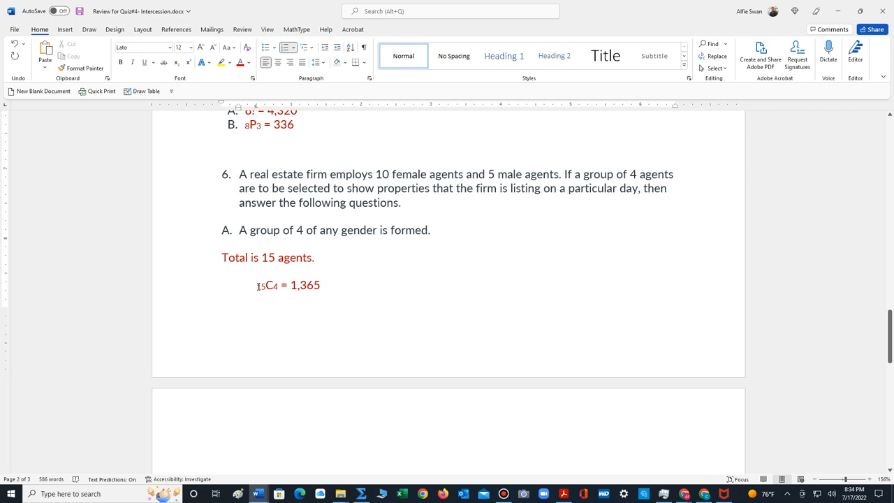
pyautogui.moveTo(264, 292)
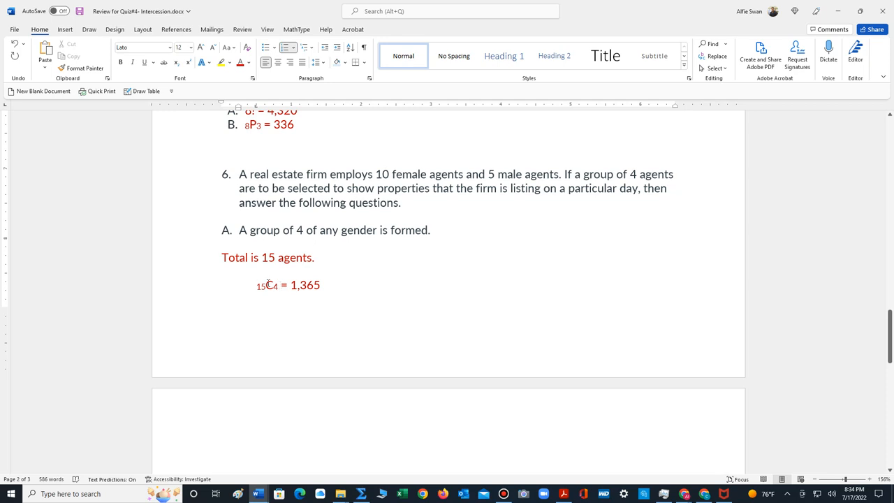
pyautogui.moveTo(262, 349)
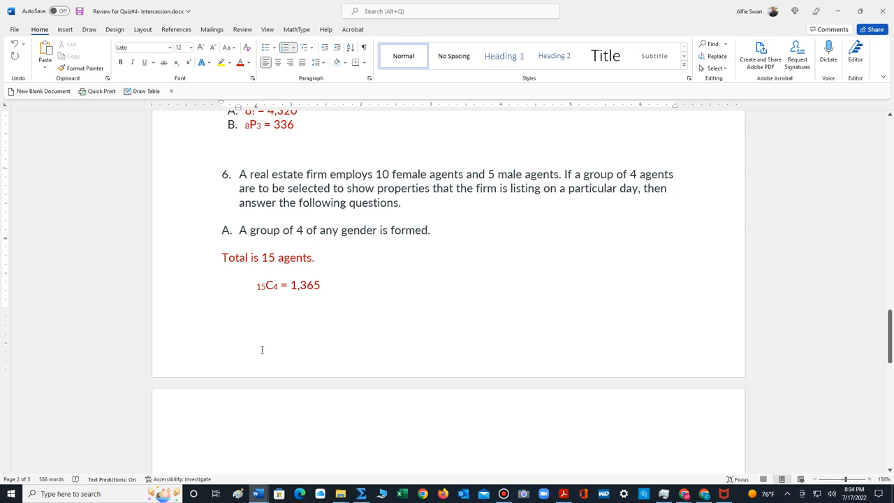
# - Show problem 6 parts B and C with red answers 450 and 450 + 100 + 5 = 555
pyautogui.scroll(-3)
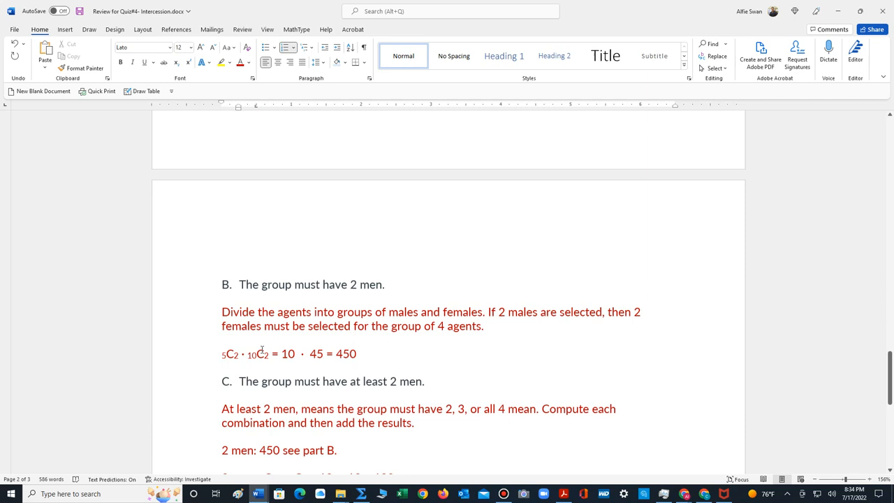
pyautogui.scroll(-3)
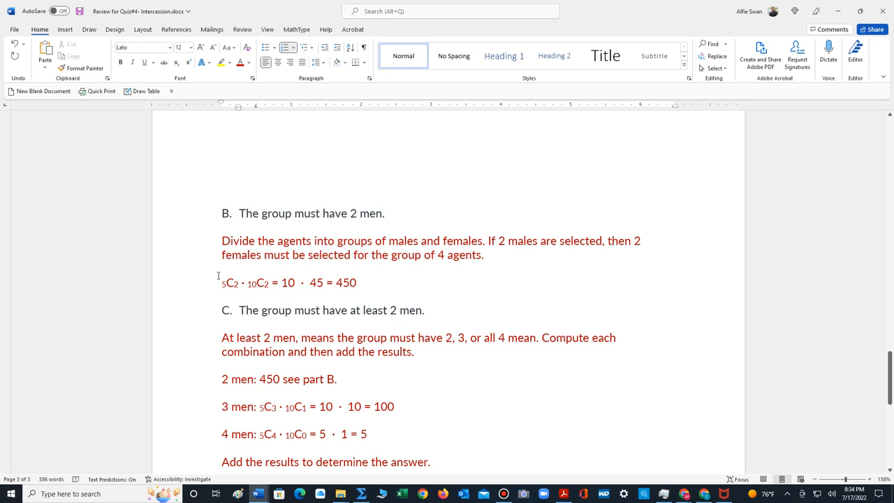
pyautogui.scroll(3)
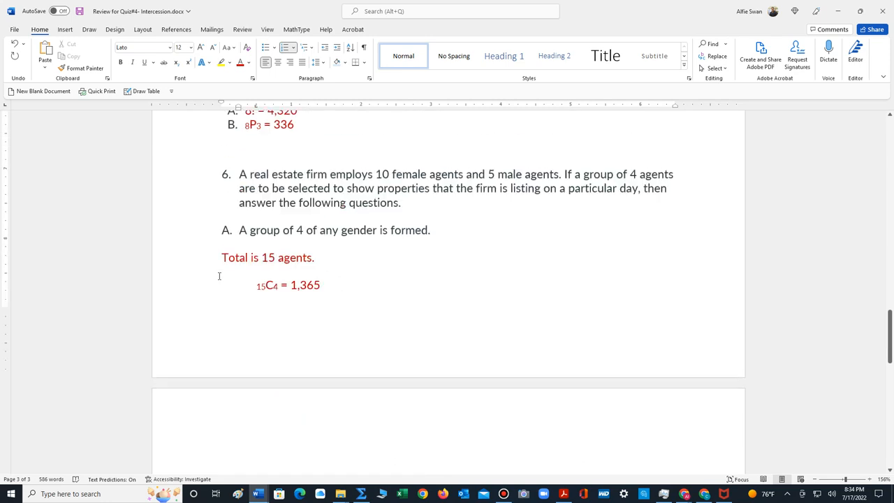
pyautogui.scroll(3)
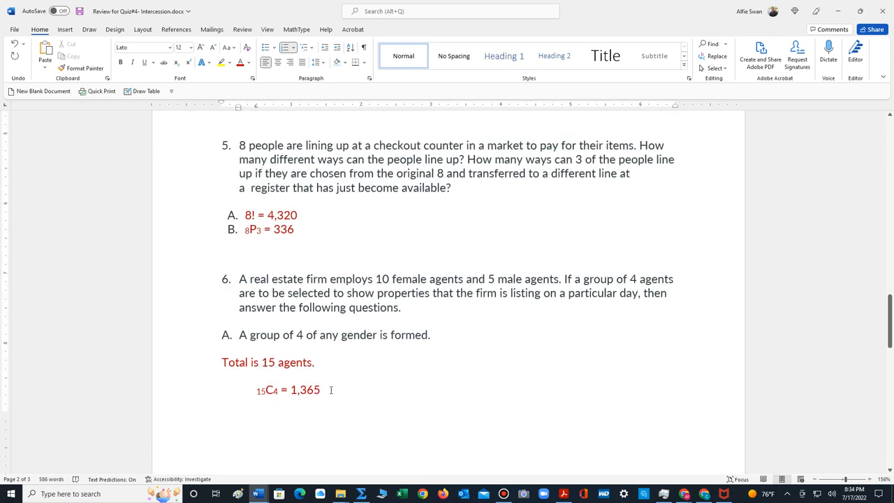
pyautogui.scroll(-3)
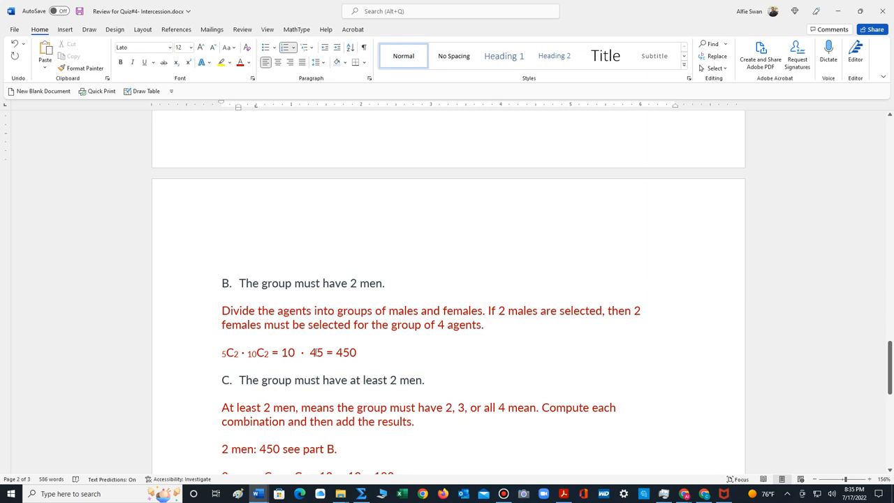
pyautogui.scroll(-3)
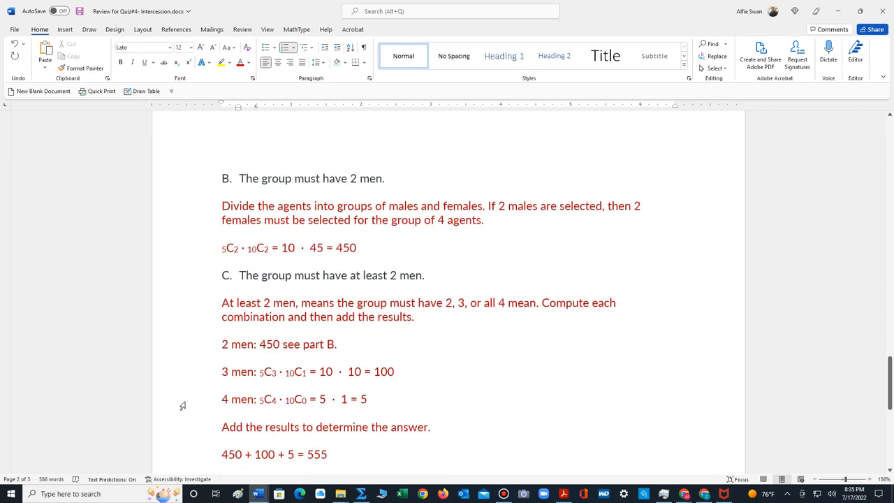
# - Scroll below the 555 result to problem 7 on arranging the letters of PARALLELOGRAM
pyautogui.scroll(-3)
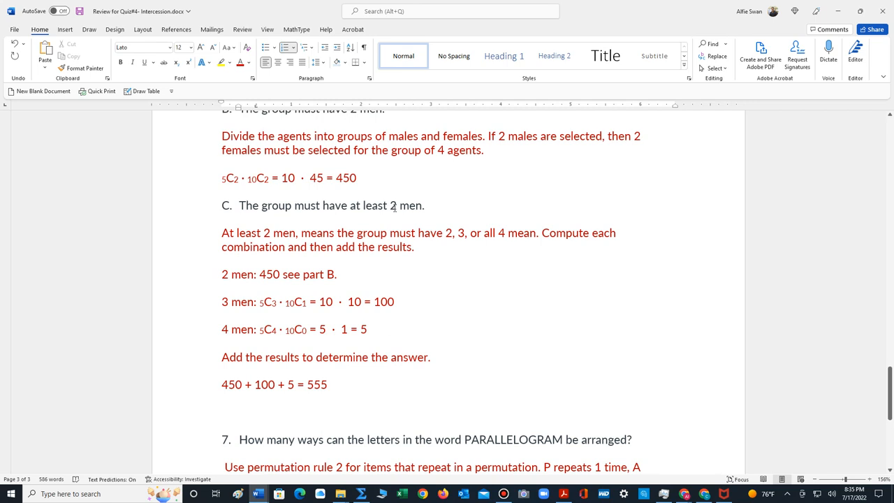
pyautogui.moveTo(375, 224)
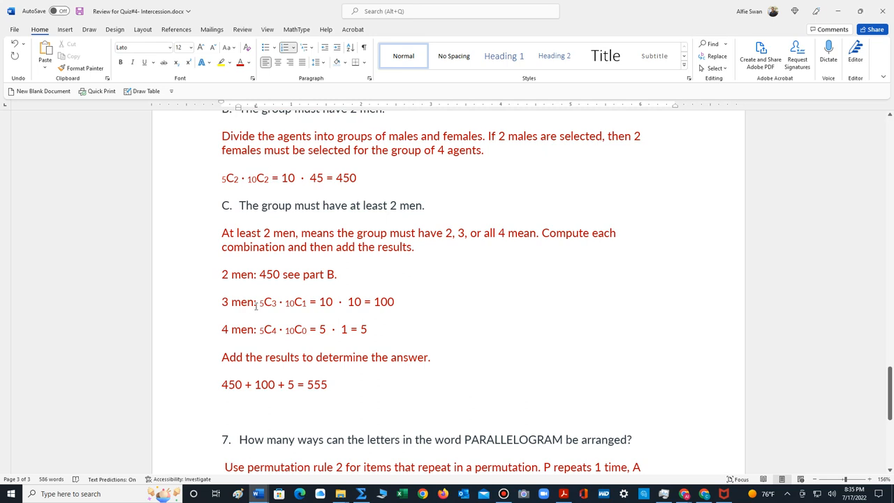
pyautogui.moveTo(277, 303)
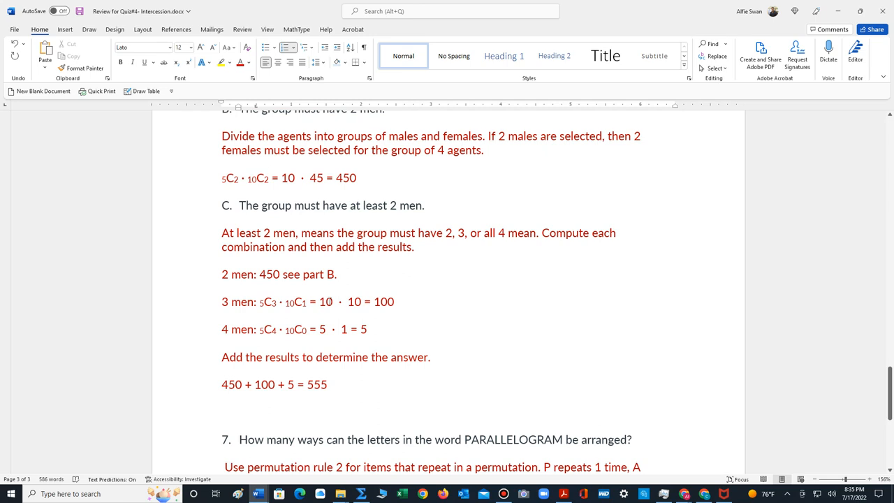
pyautogui.moveTo(358, 337)
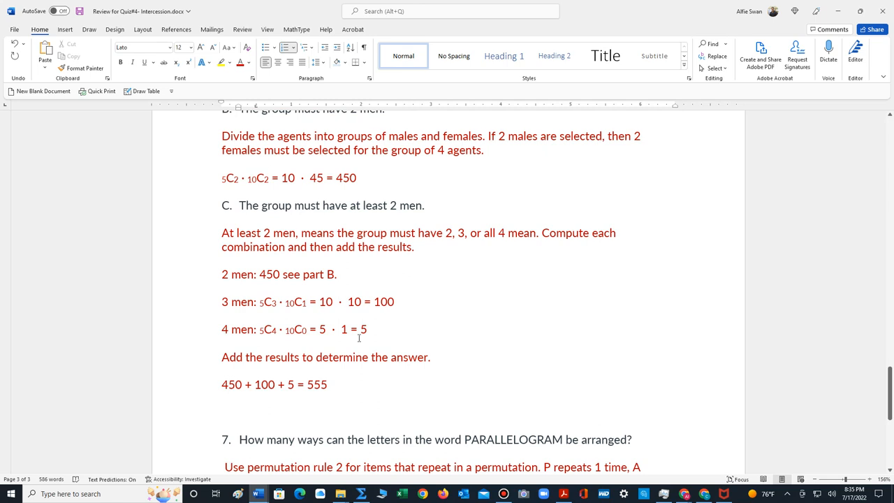
pyautogui.scroll(-3)
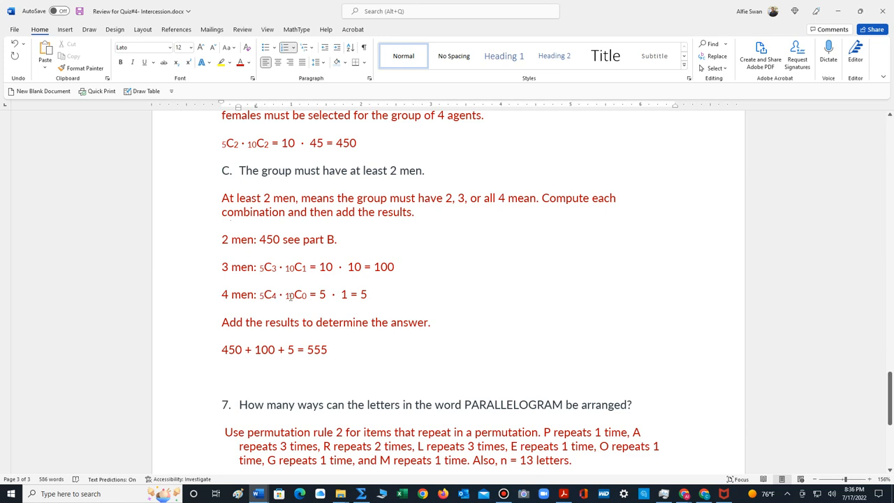
pyautogui.moveTo(301, 294)
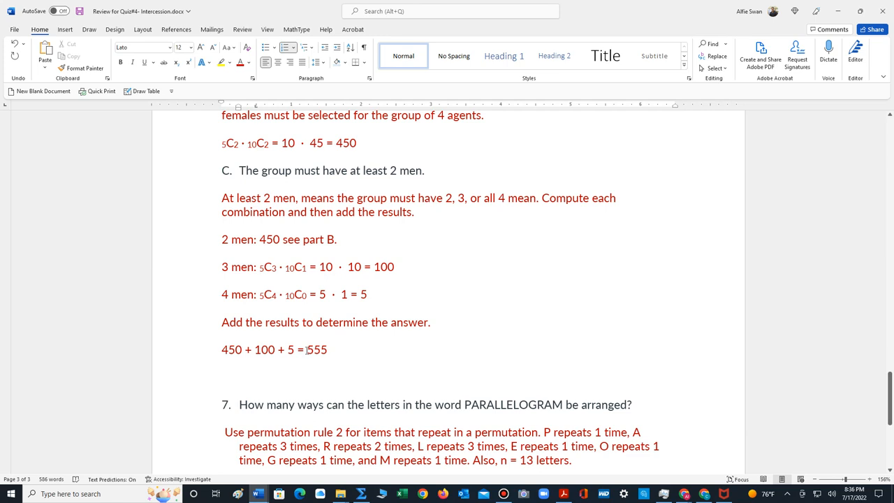
# - Display problem 7's complete solution, 13!/72 = 86,486,400 arrangements
pyautogui.scroll(-3)
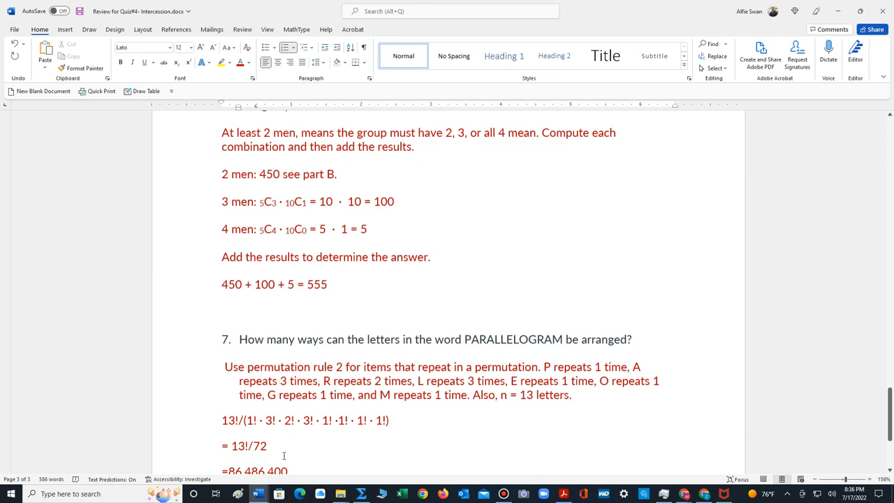
pyautogui.scroll(-3)
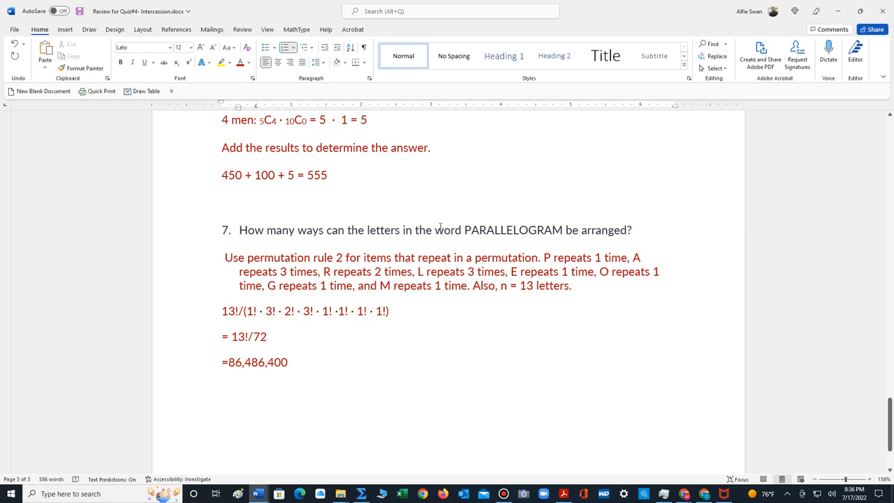
pyautogui.moveTo(403, 273)
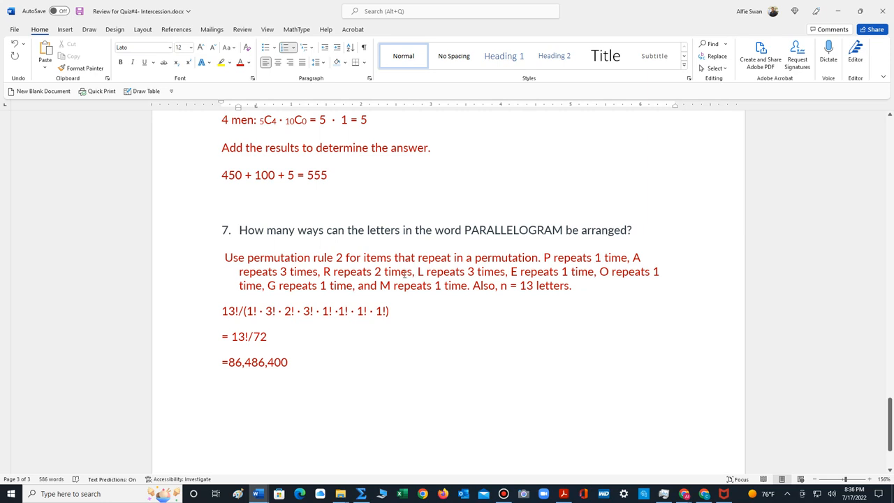
pyautogui.moveTo(494, 272)
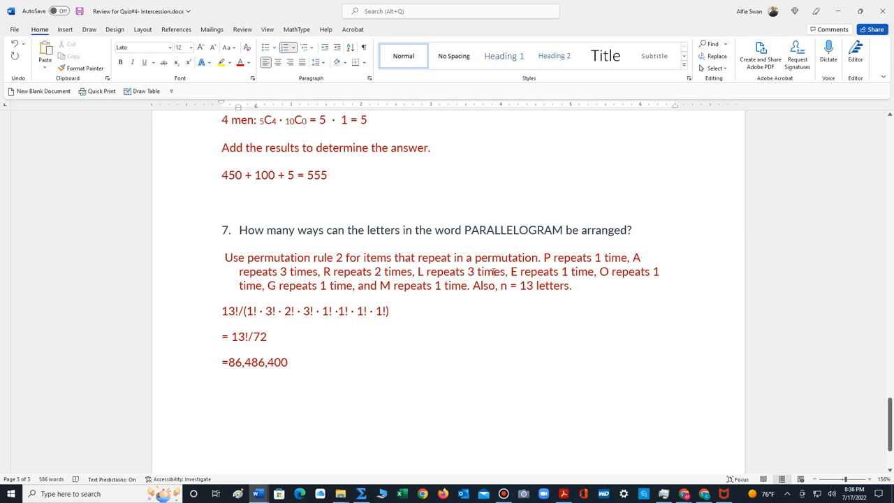
pyautogui.moveTo(509, 273)
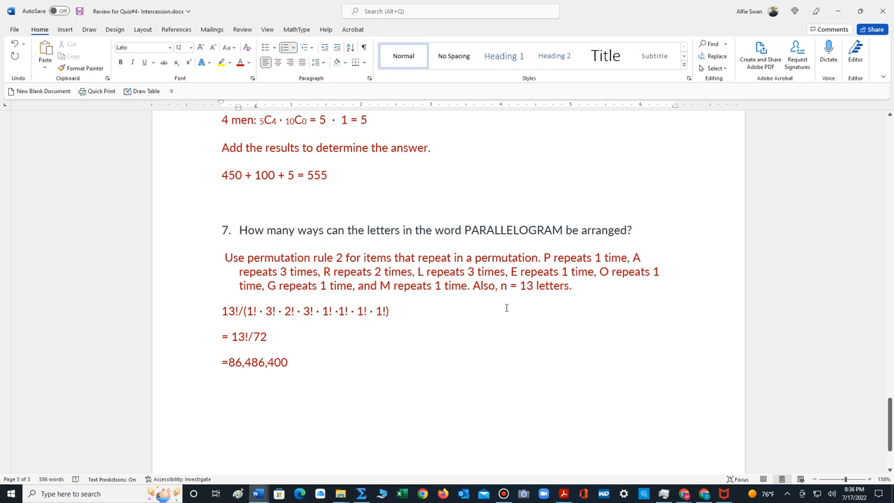
pyautogui.moveTo(566, 230)
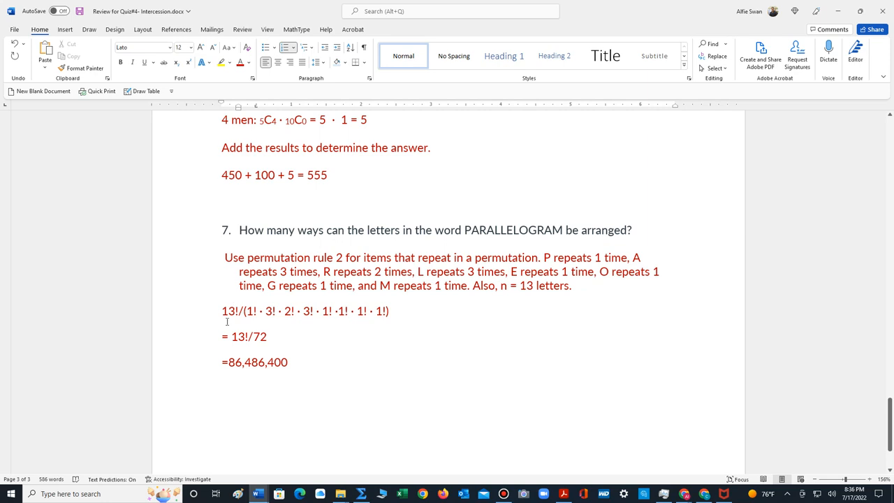
pyautogui.moveTo(346, 302)
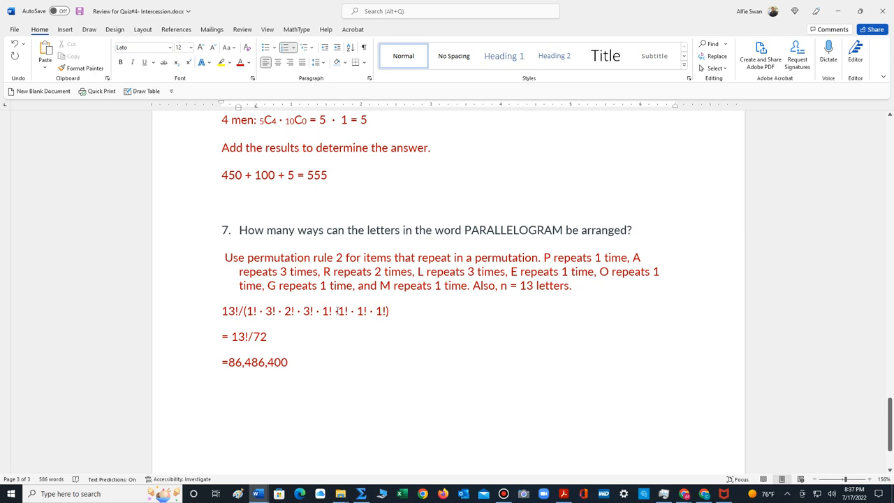
pyautogui.moveTo(328, 306)
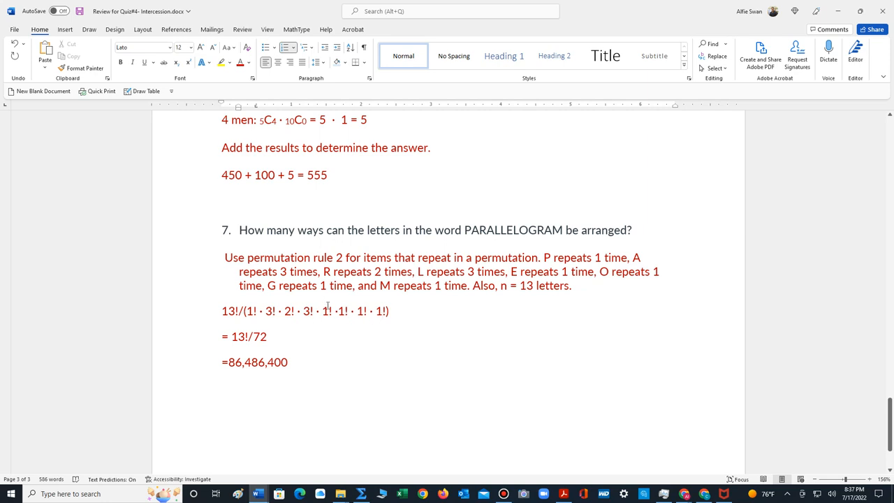
pyautogui.moveTo(314, 296)
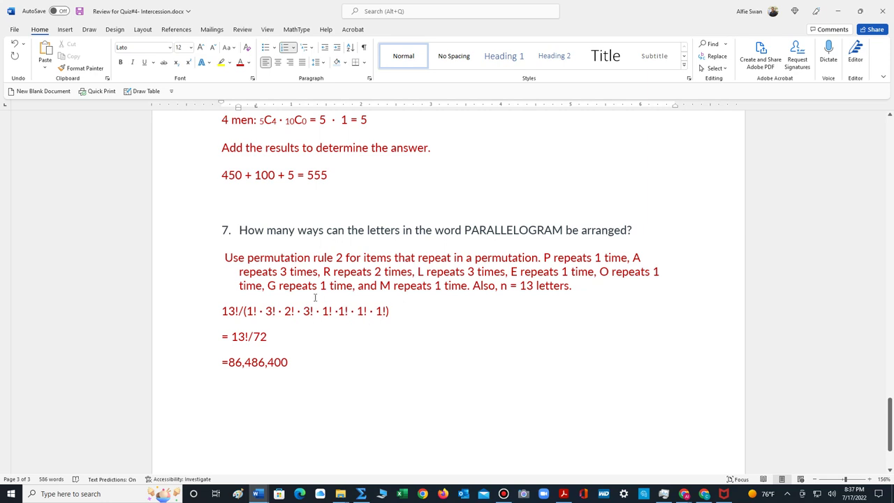